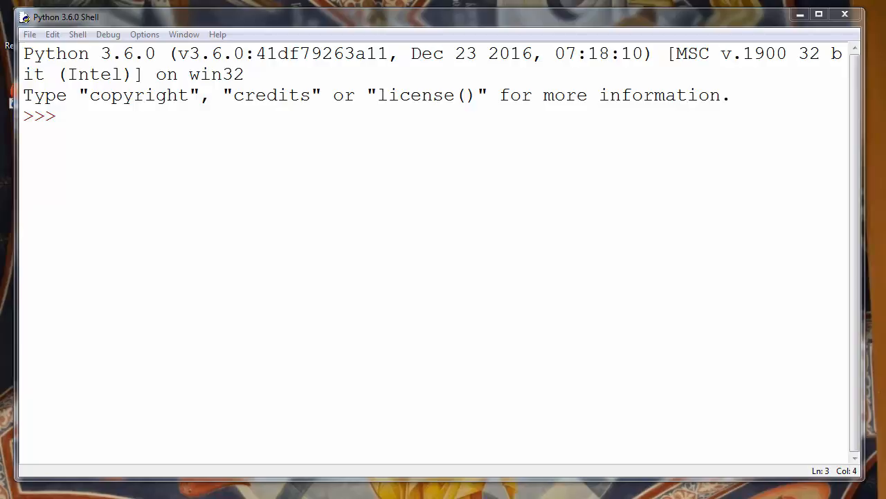
pyautogui.moveTo(551, 316)
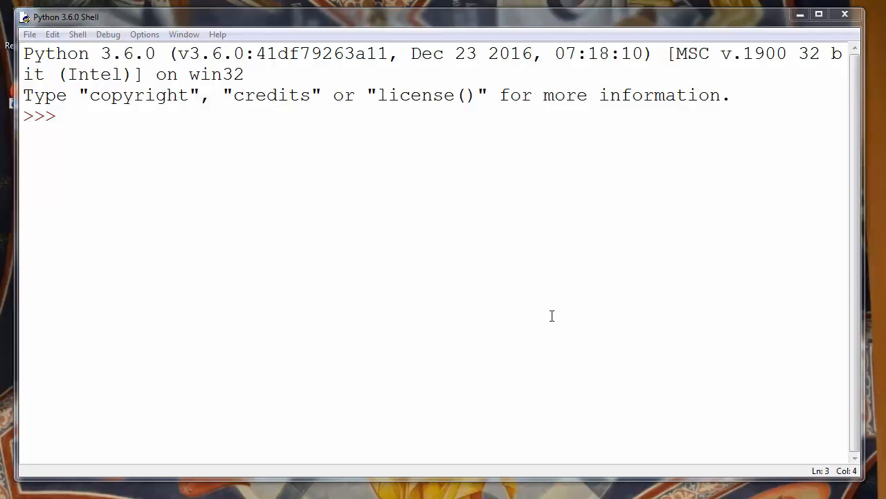
pyautogui.moveTo(426, 259)
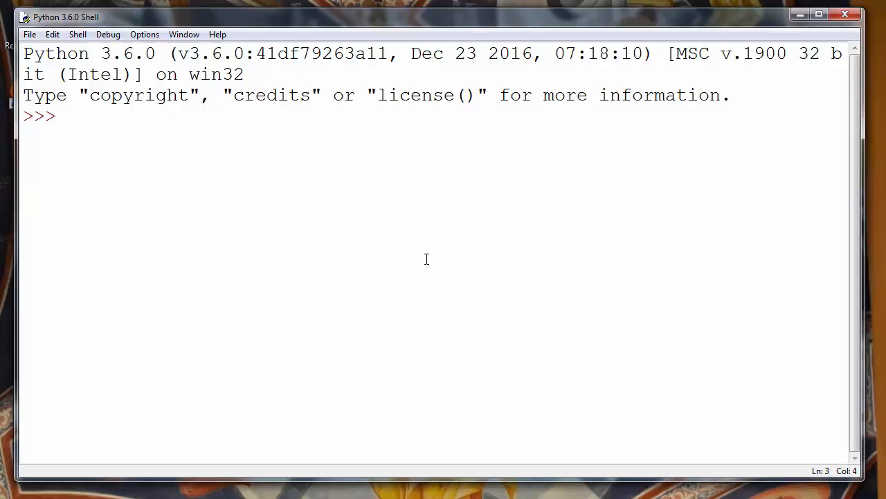
# Run `import os.path` at the shell prompt
pyautogui.click(66, 116)
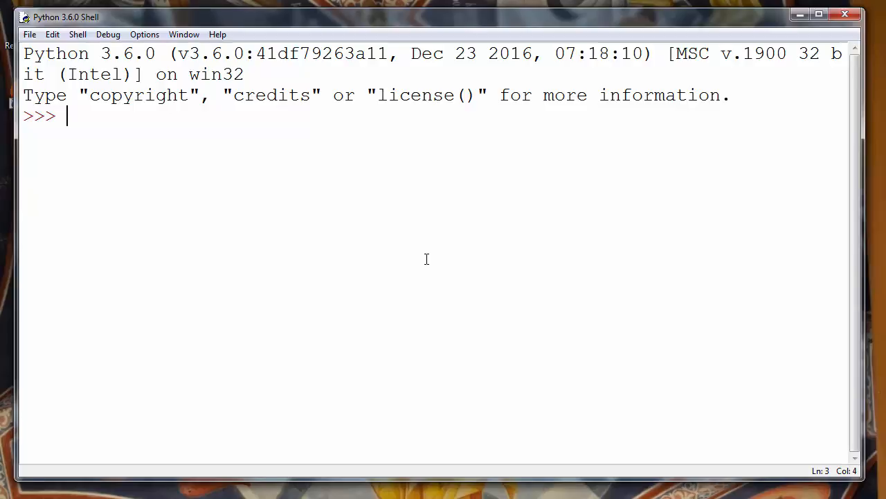
pyautogui.write('import os')
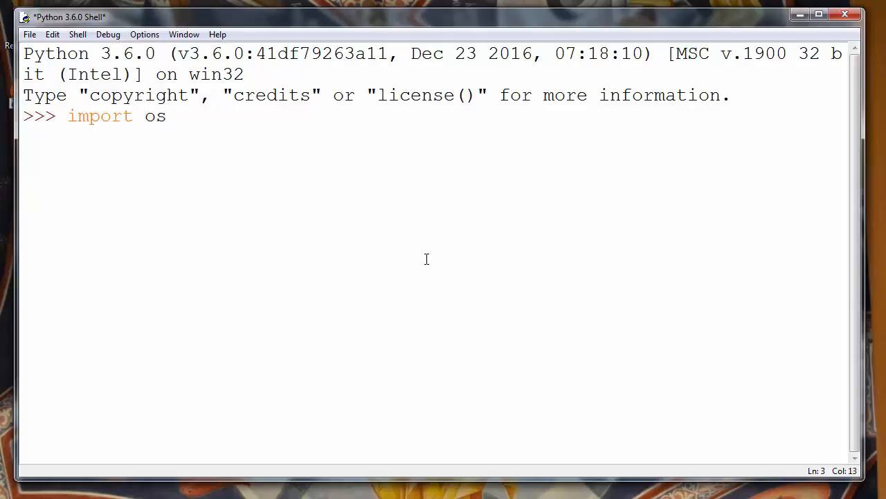
pyautogui.write('.pa')
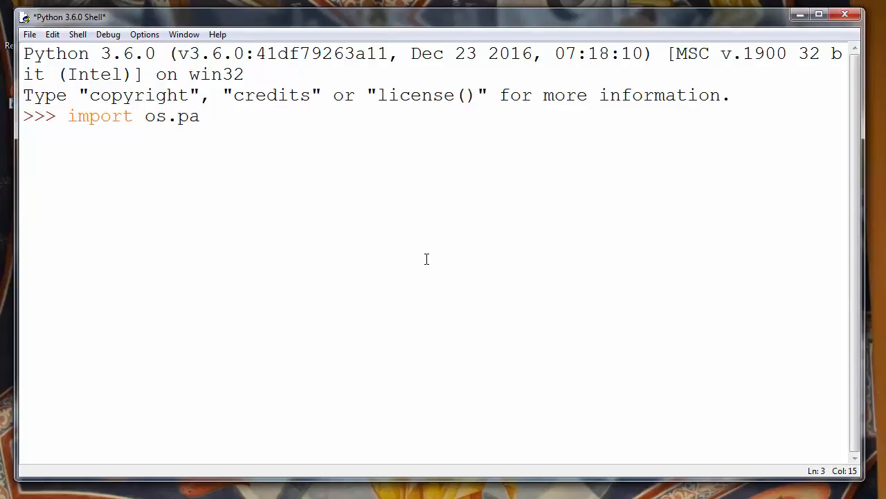
pyautogui.write('th')
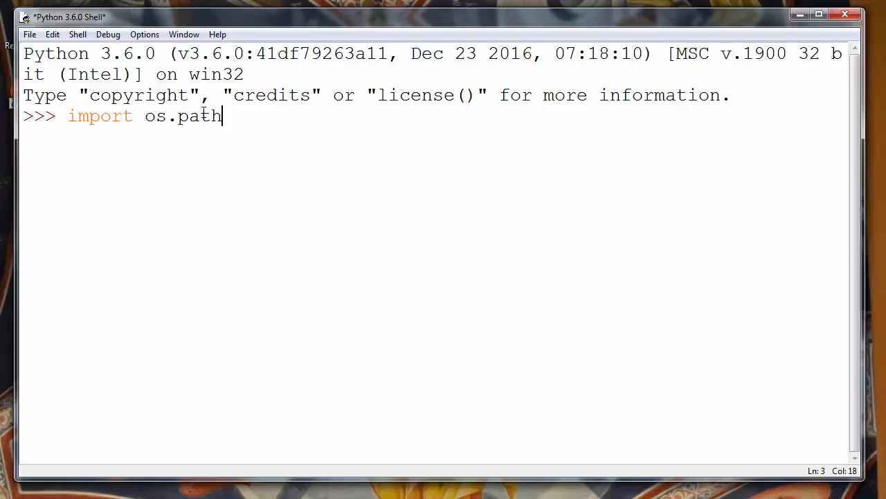
pyautogui.doubleClick(200, 115)
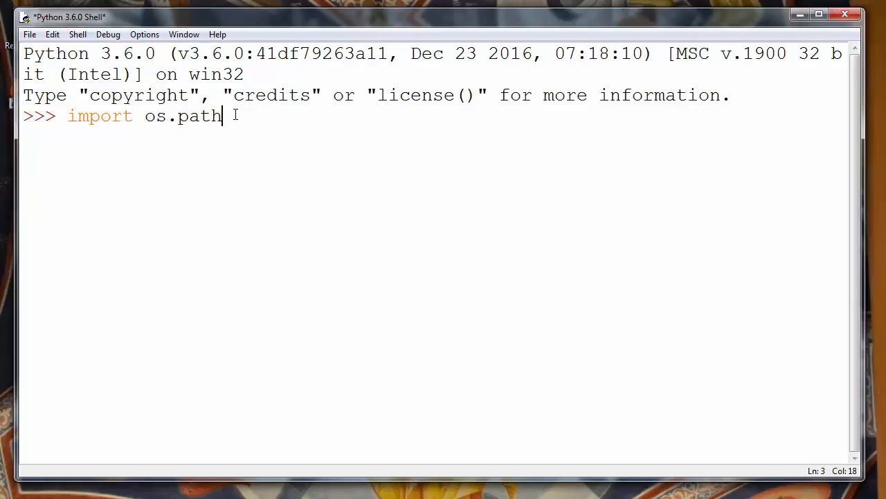
pyautogui.press('Return')
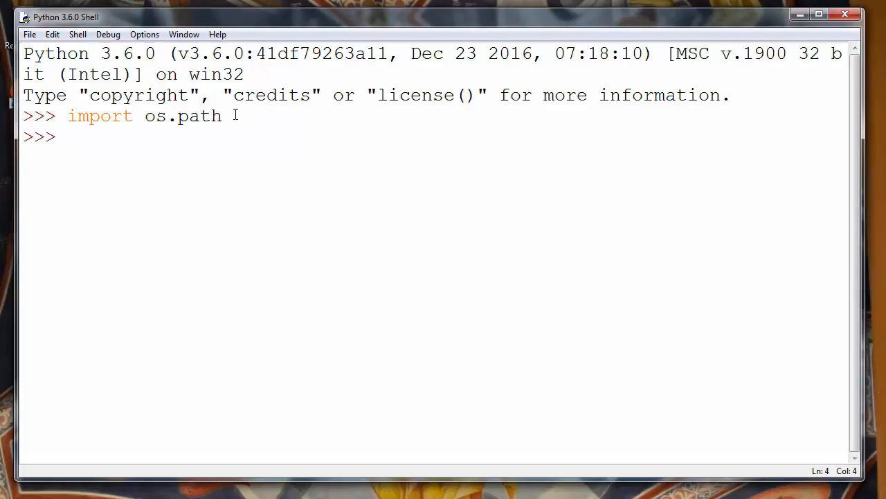
# Enter `os.path.isfile(` at the new prompt to show its call tip
pyautogui.write('os.path')
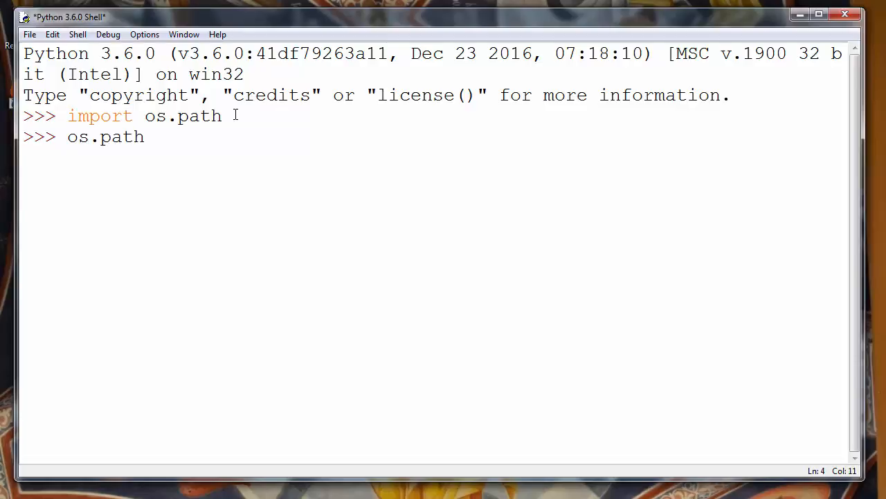
pyautogui.write('.')
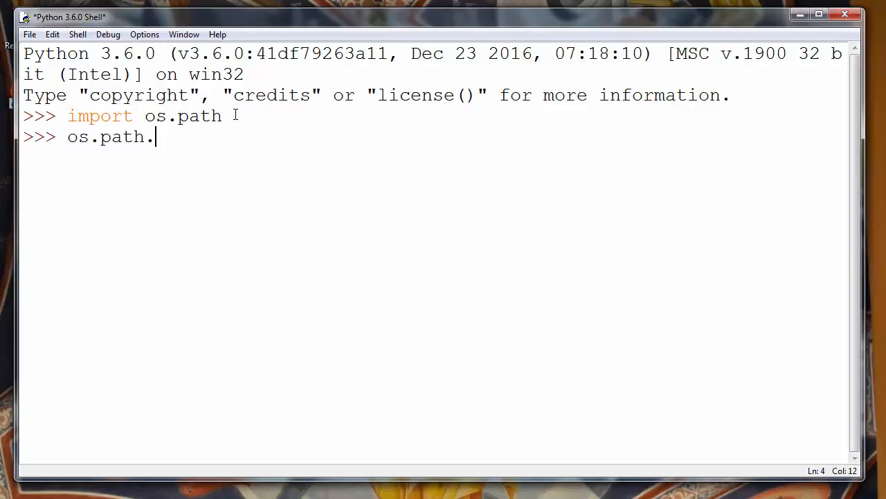
pyautogui.write('is')
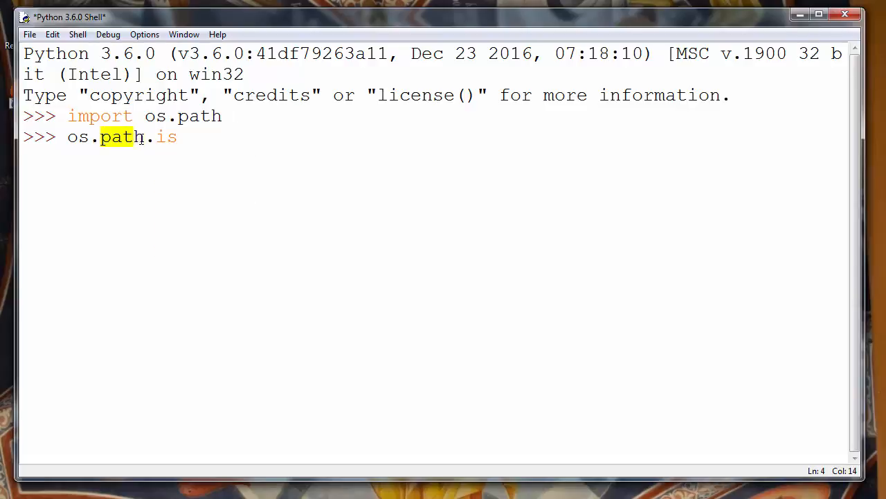
pyautogui.write('file')
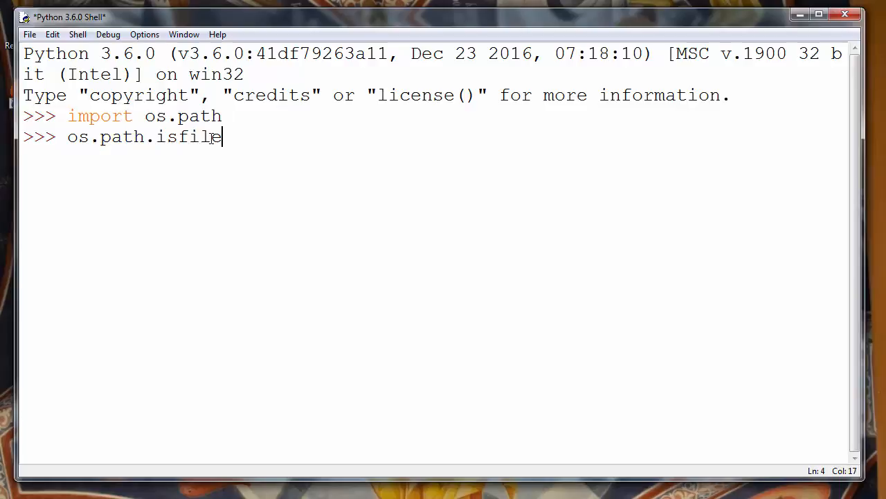
pyautogui.write('(')
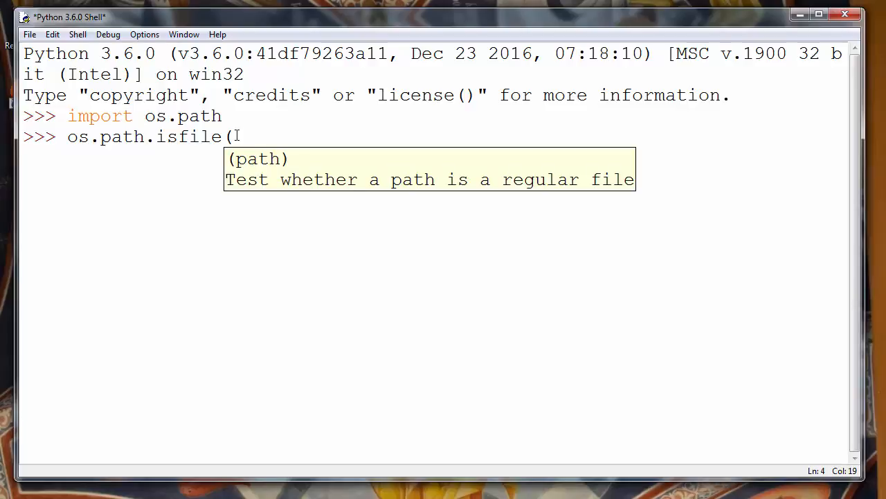
pyautogui.moveTo(241, 164)
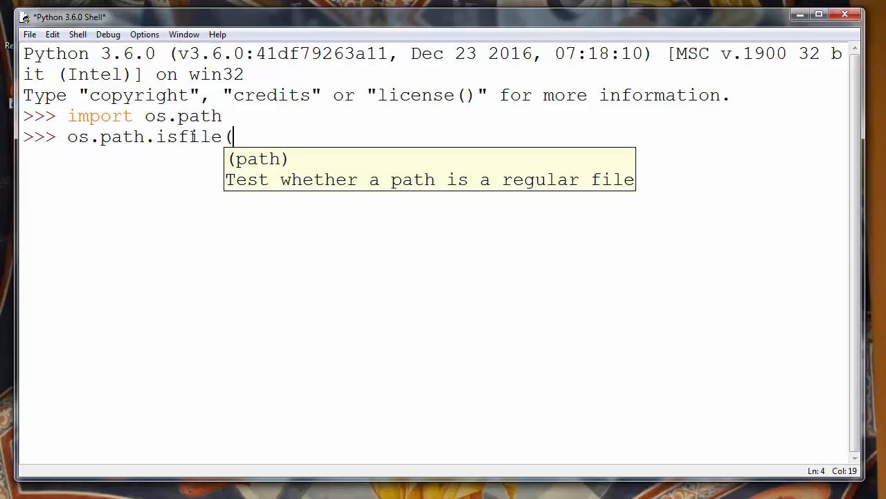
pyautogui.moveTo(412, 186)
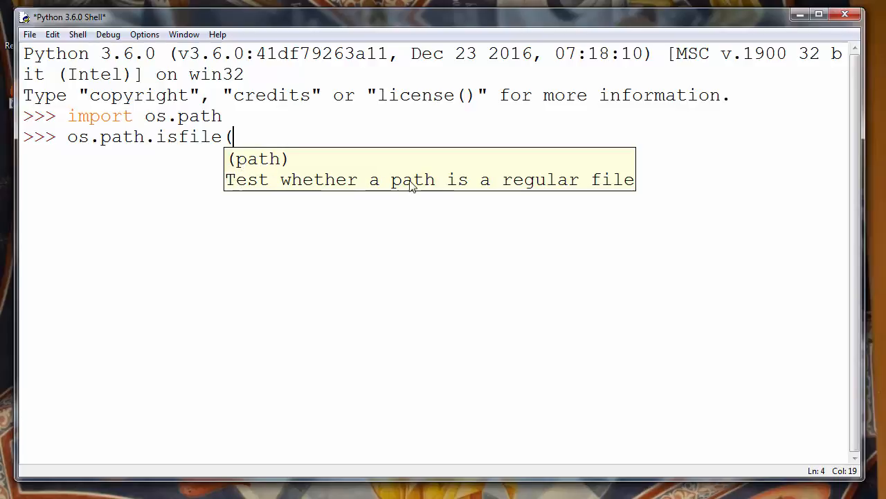
pyautogui.moveTo(625, 188)
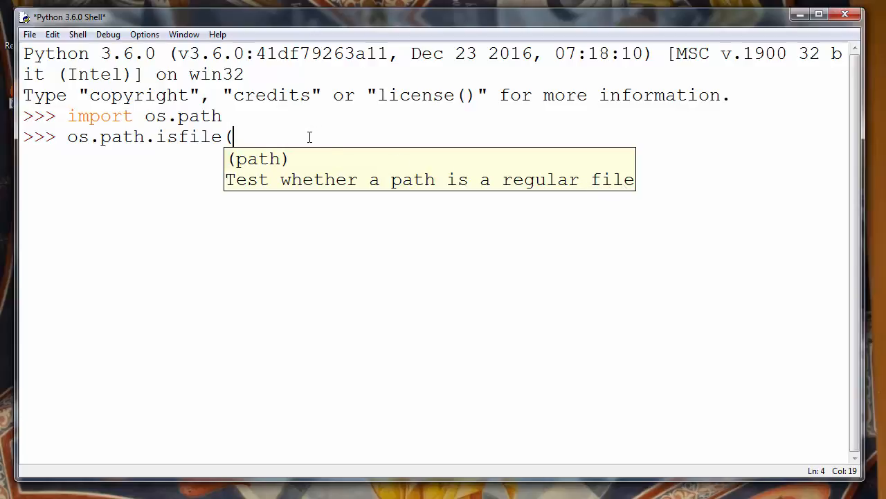
# Complete the call as os.path.isfile('C:\Python27\README.txt') using autocomplete for folder and file
pyautogui.write("''")
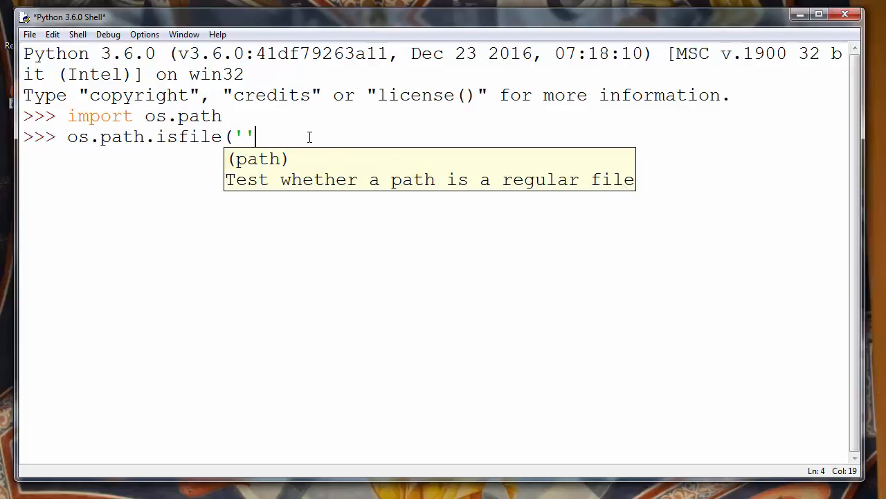
pyautogui.write('C')
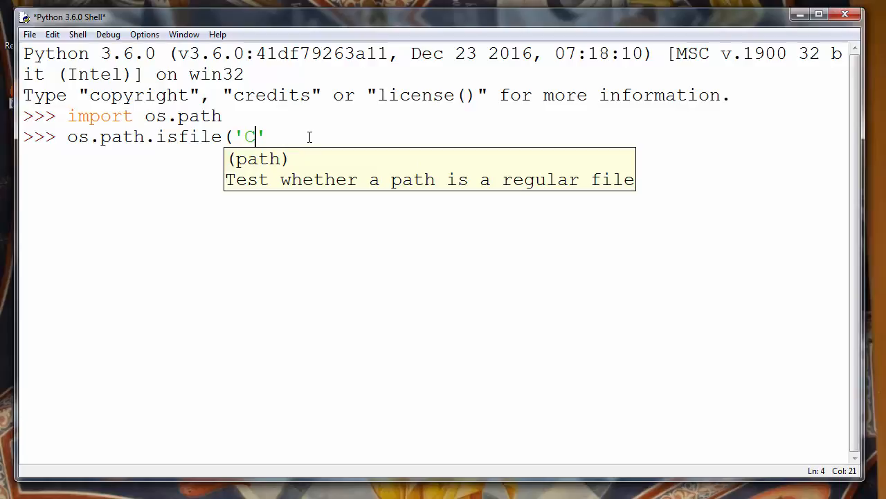
pyautogui.write(':')
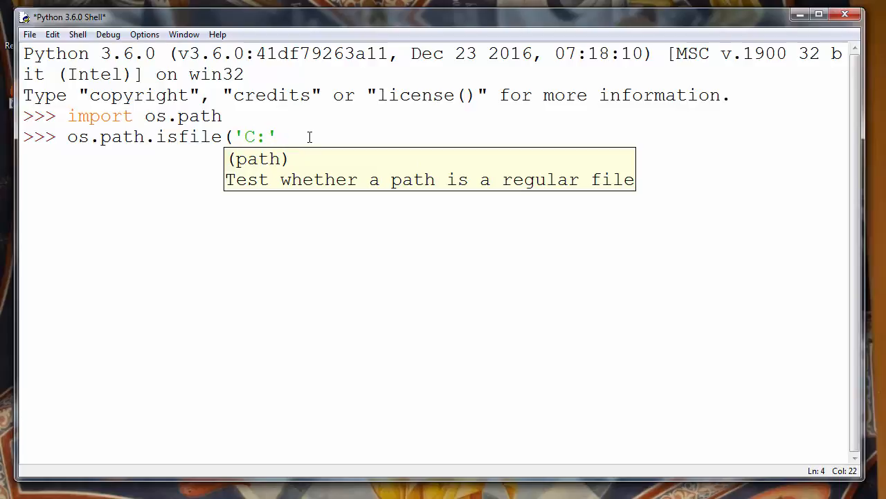
pyautogui.write('\\')
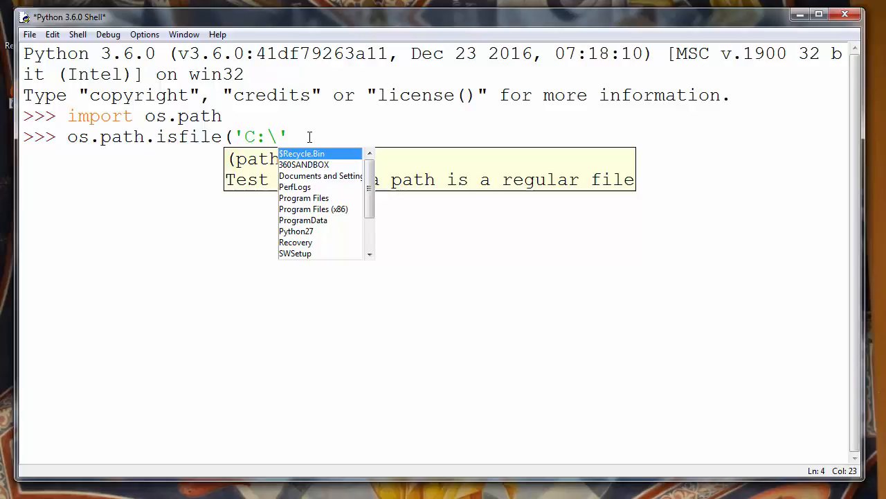
pyautogui.click(313, 209)
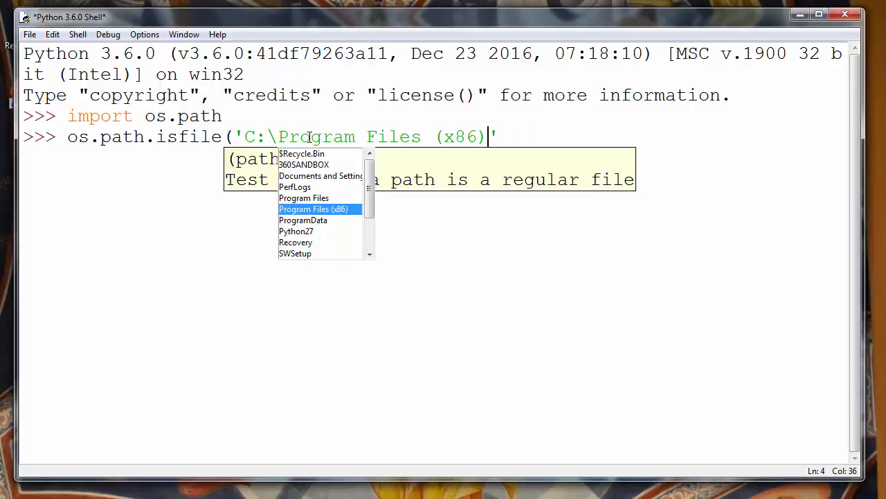
pyautogui.click(296, 231)
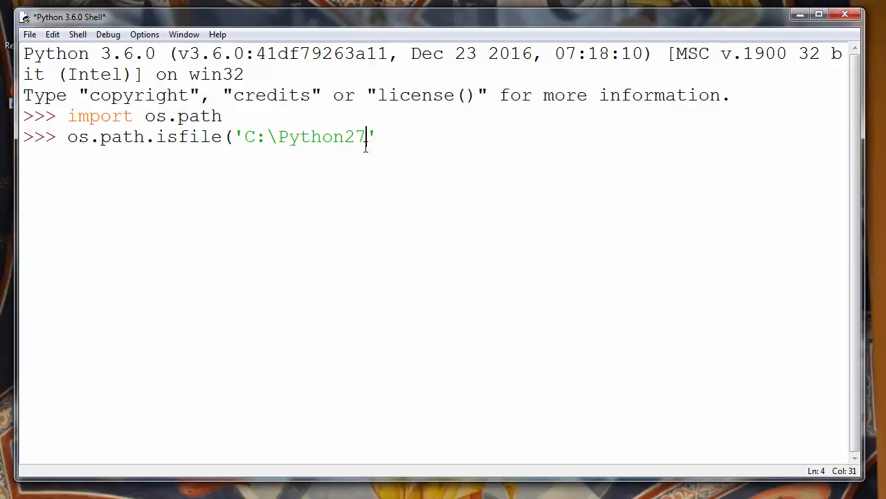
pyautogui.write('\\')
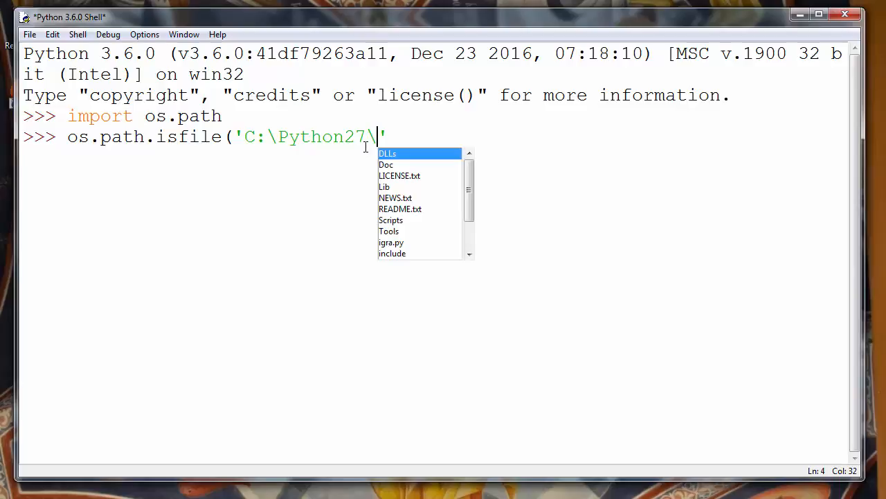
pyautogui.click(400, 209)
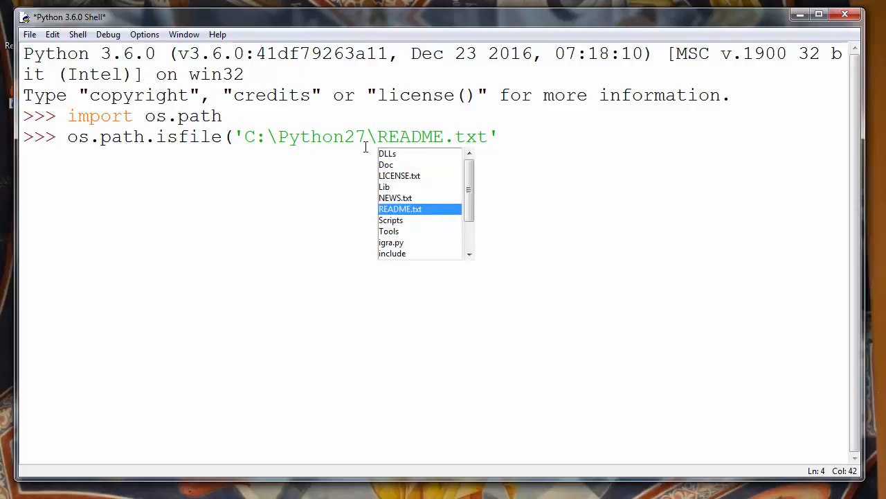
pyautogui.write("'")
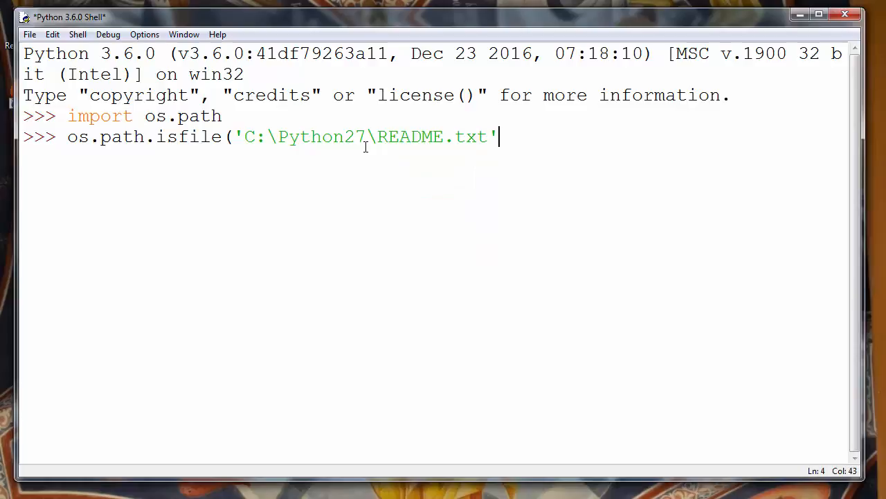
pyautogui.write(')')
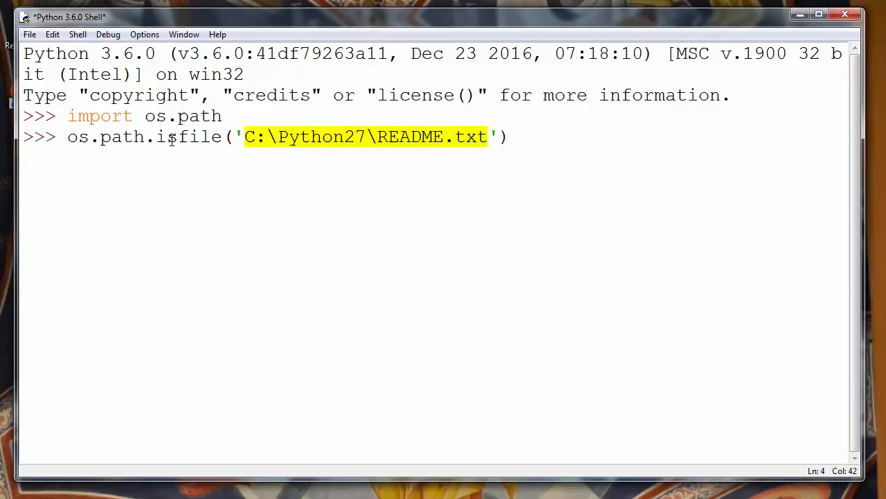
# Run the README.txt isfile check, which returns True, and highlight the command
pyautogui.doubleClick(187, 136)
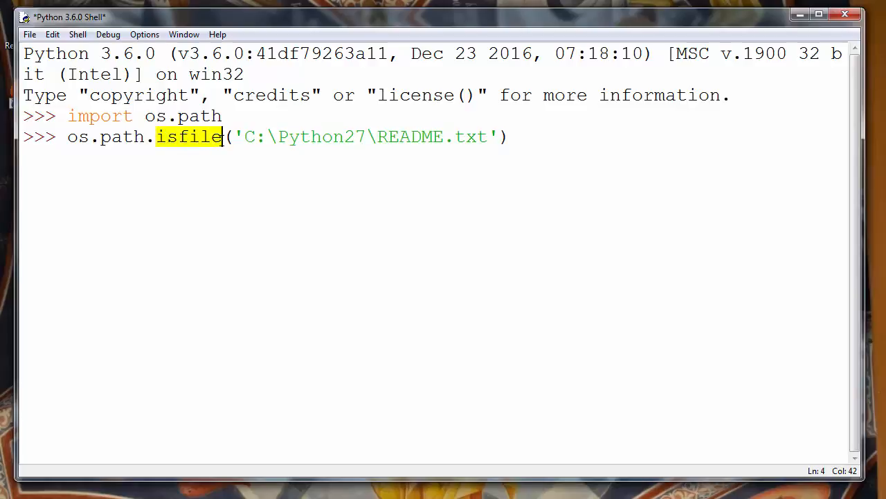
pyautogui.click(245, 136)
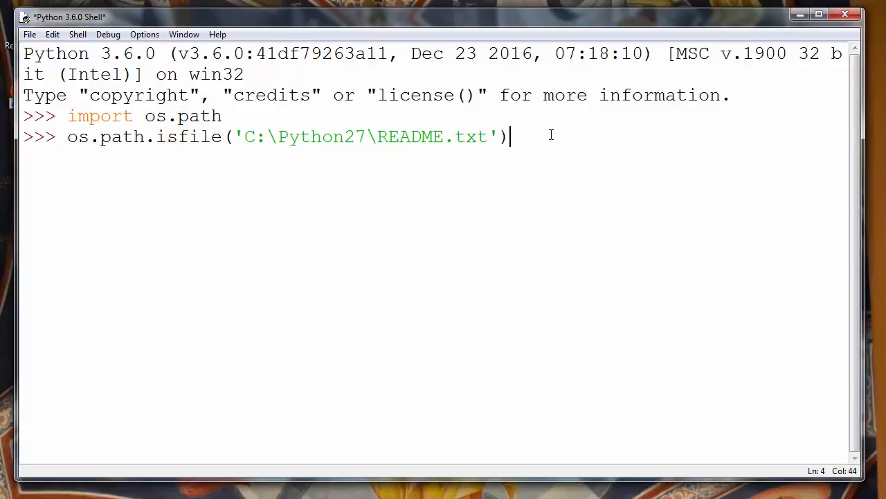
pyautogui.press('Return')
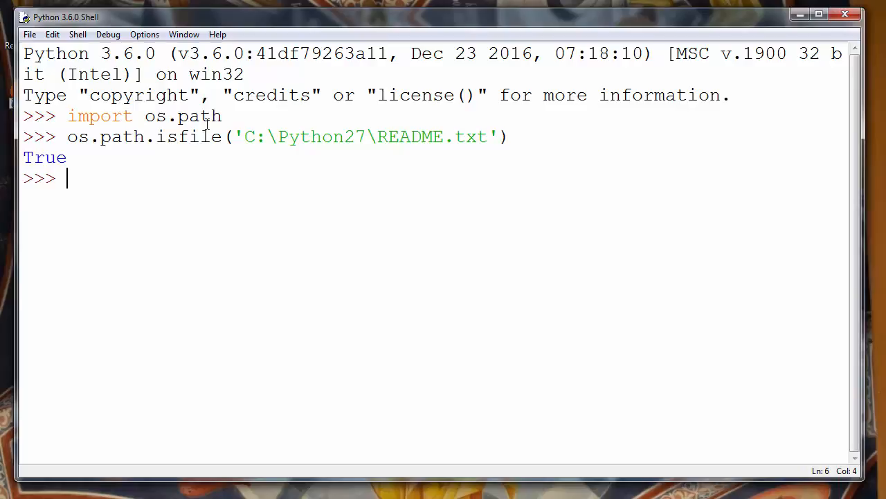
pyautogui.doubleClick(44, 157)
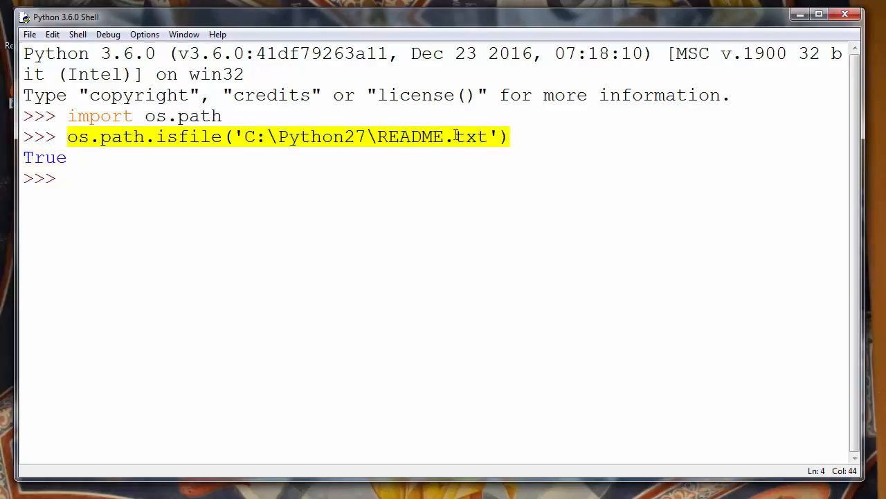
# Paste the previous isfile command and change its filename to REalme.txt
pyautogui.rightClick(118, 187)
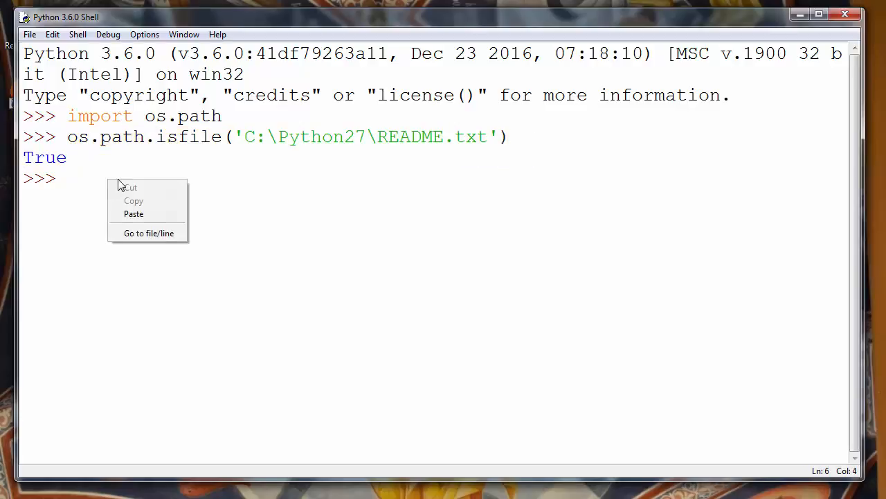
pyautogui.click(133, 213)
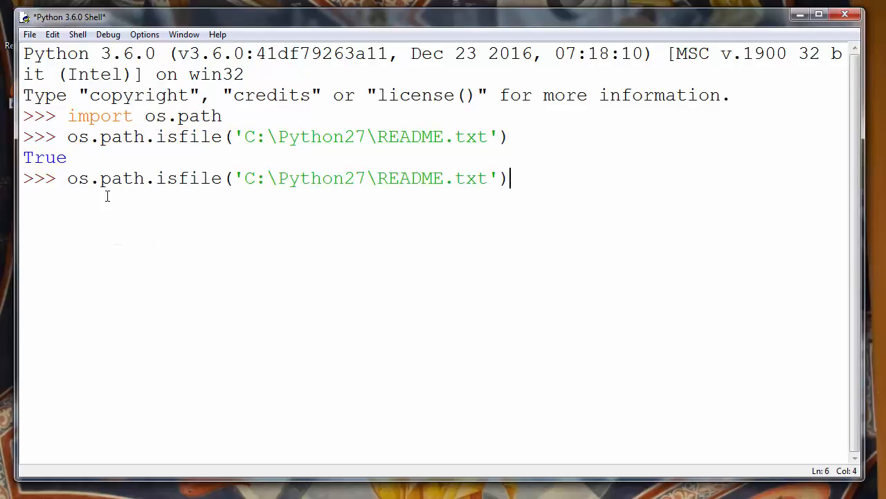
pyautogui.doubleClick(122, 178)
pyautogui.write('a')
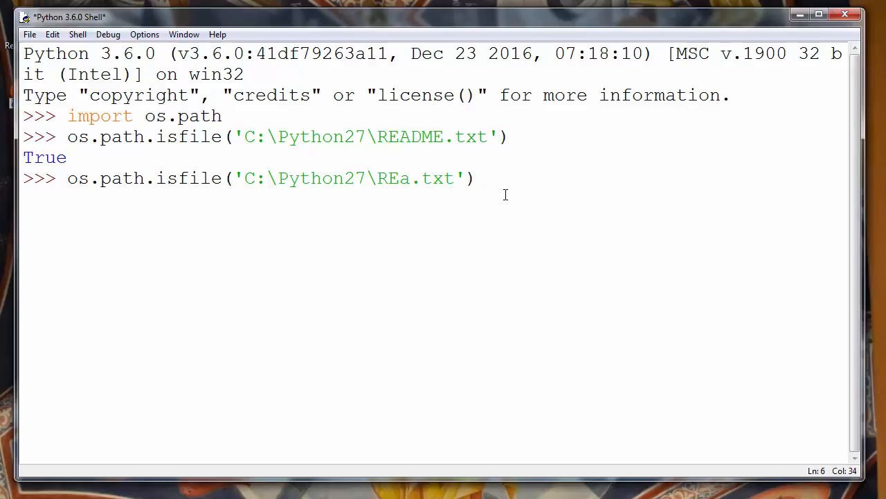
pyautogui.write('lme')
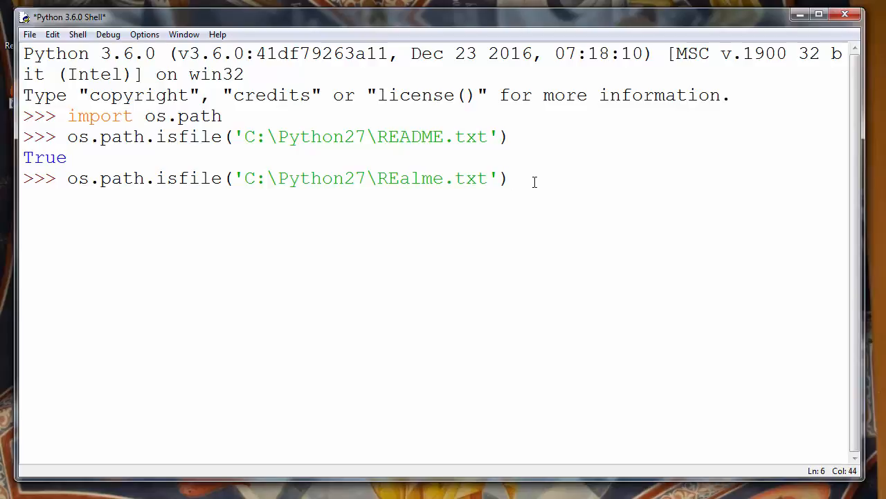
# Run the REalme.txt isfile check and highlight the resulting False
pyautogui.press('Return')
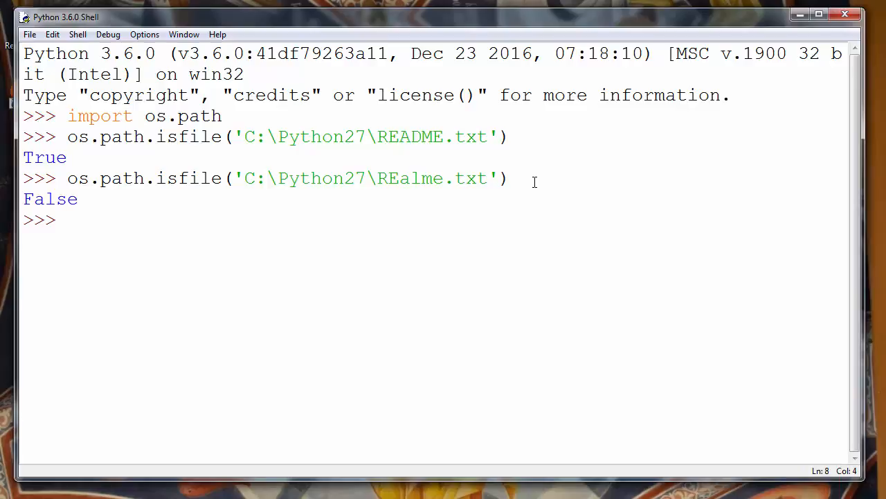
pyautogui.doubleClick(50, 199)
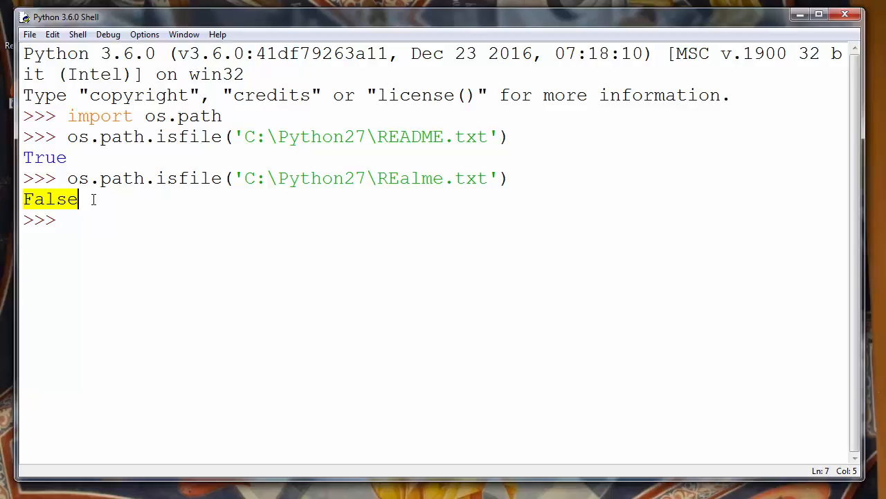
pyautogui.moveTo(262, 206)
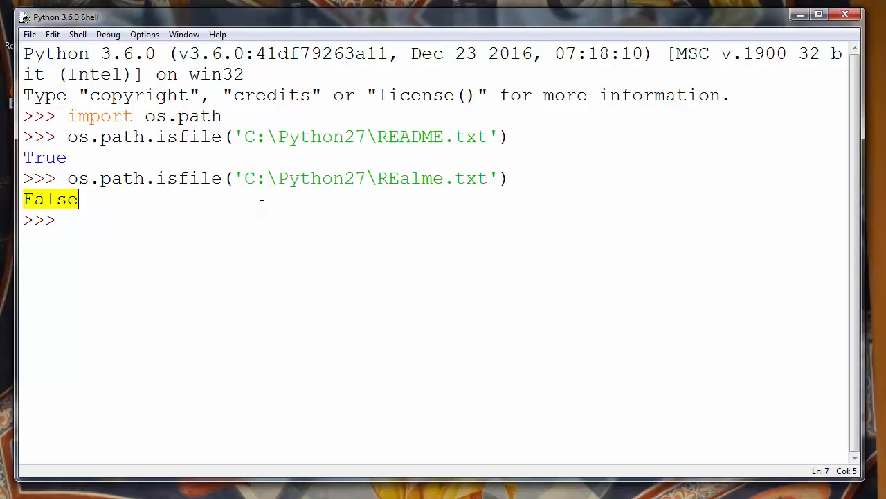